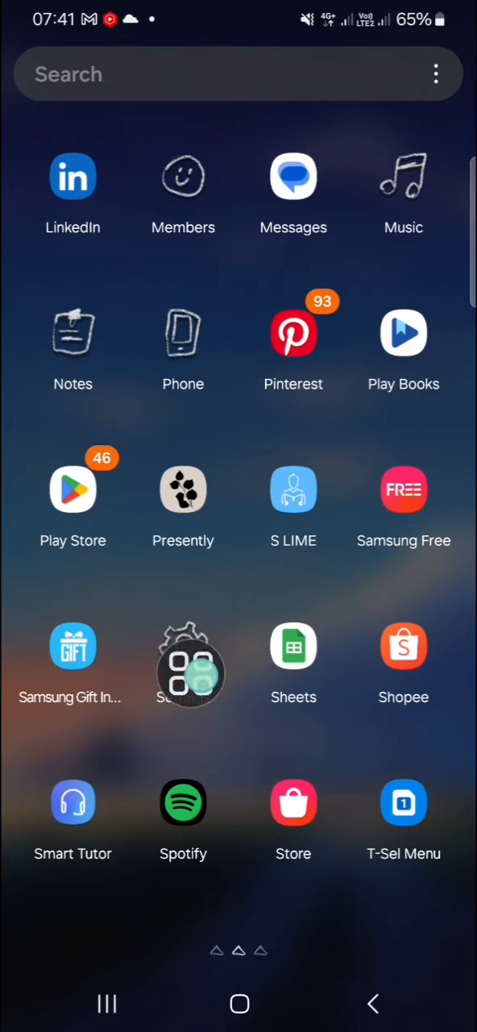
Launch the Settings app from the app drawer
click(184, 661)
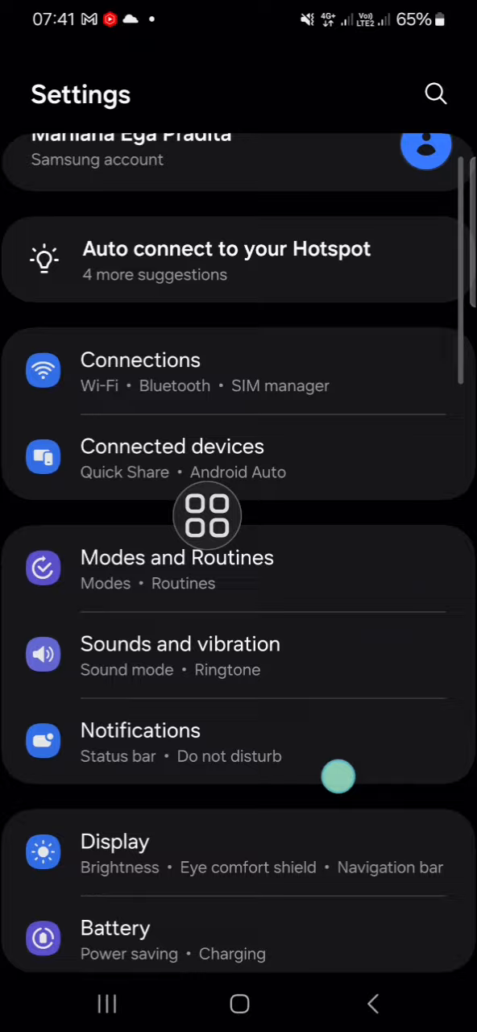
Scroll the Settings menu down toward Device care and its Diagnostics entry
scroll(down, 3)
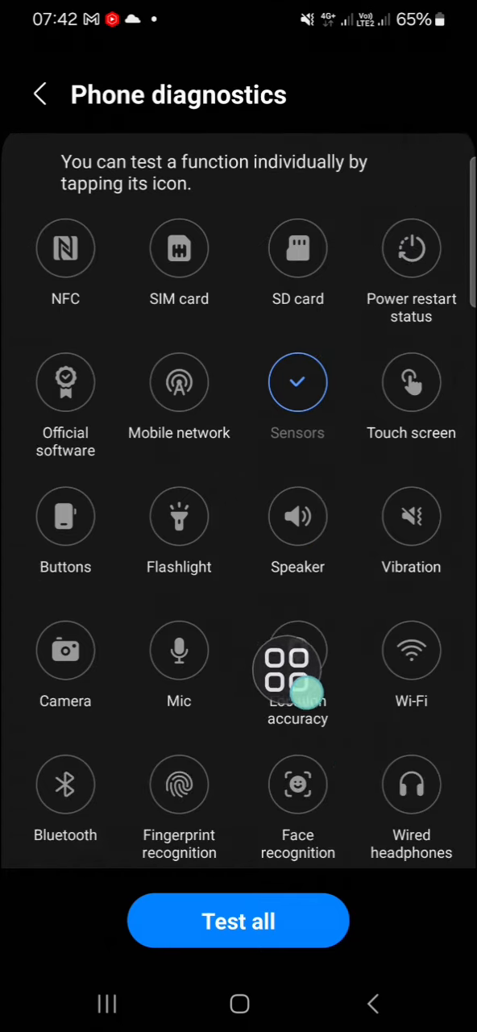
Run the Location accuracy test so its 60-second checking countdown begins
click(297, 675)
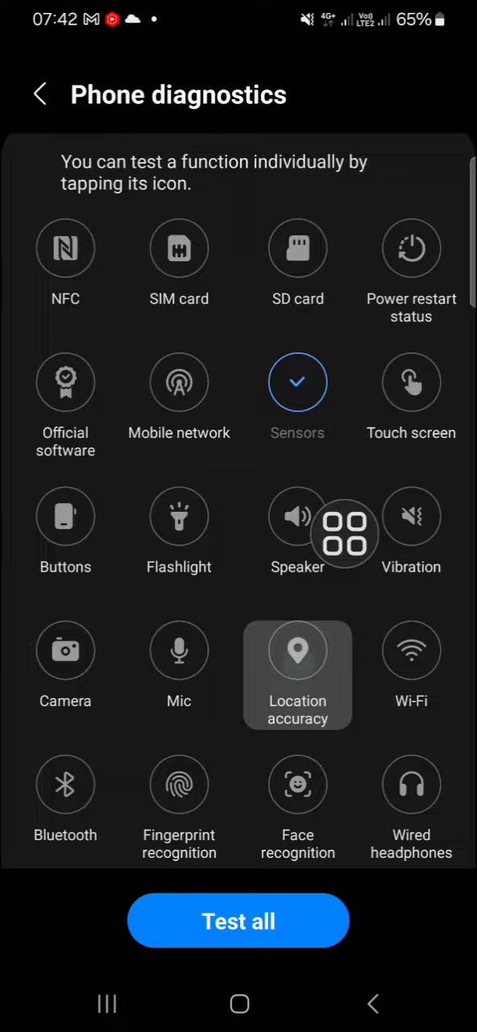
click(297, 651)
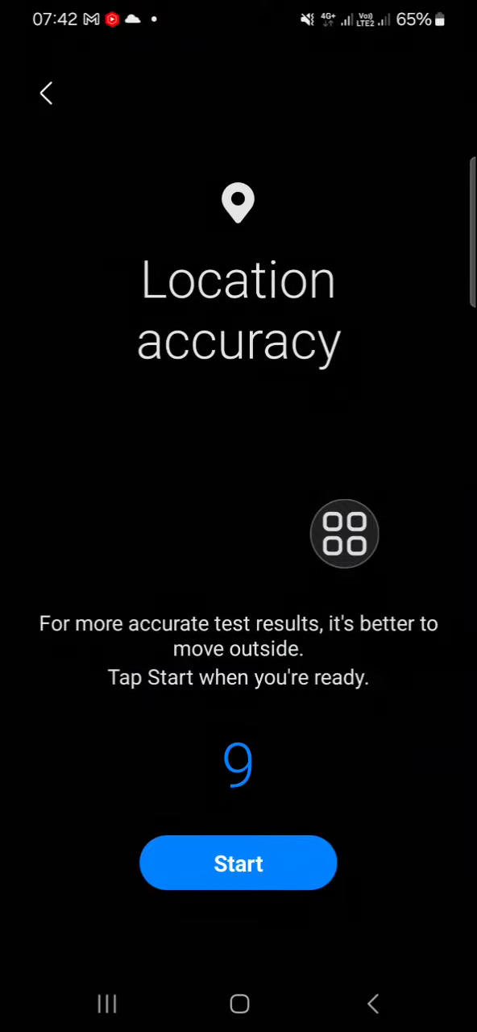
click(239, 862)
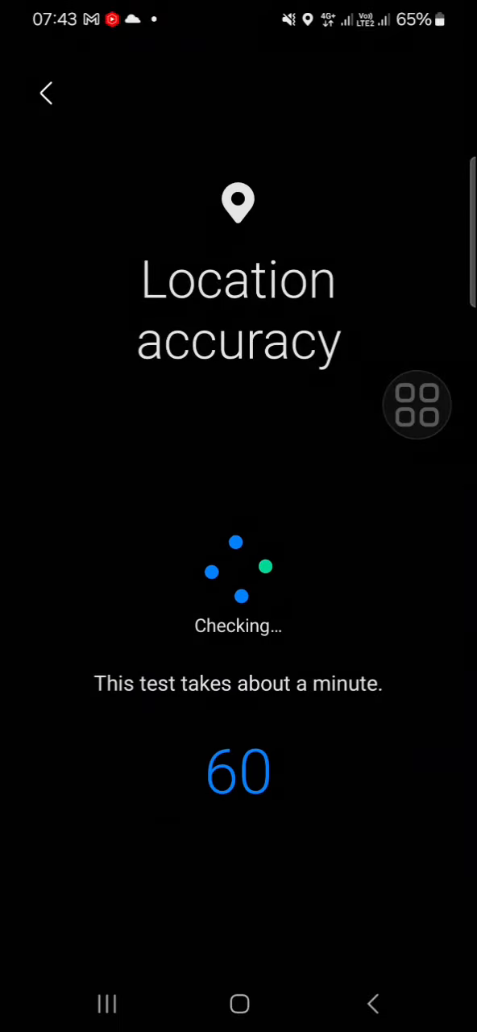